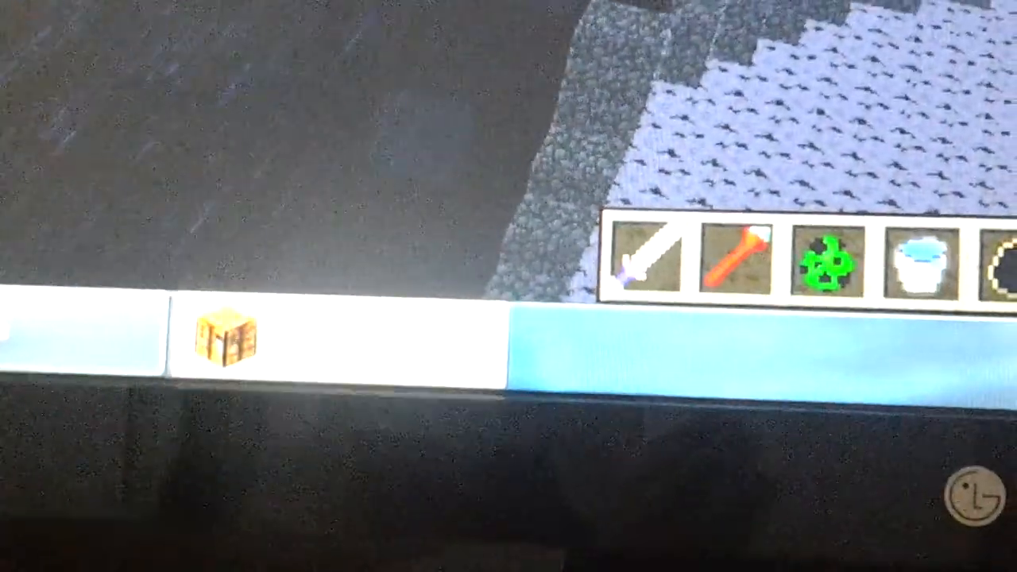
Step: Show the survival inventory with dark armour, golden sword, and stored diamonds, gold and sticks
key(e)
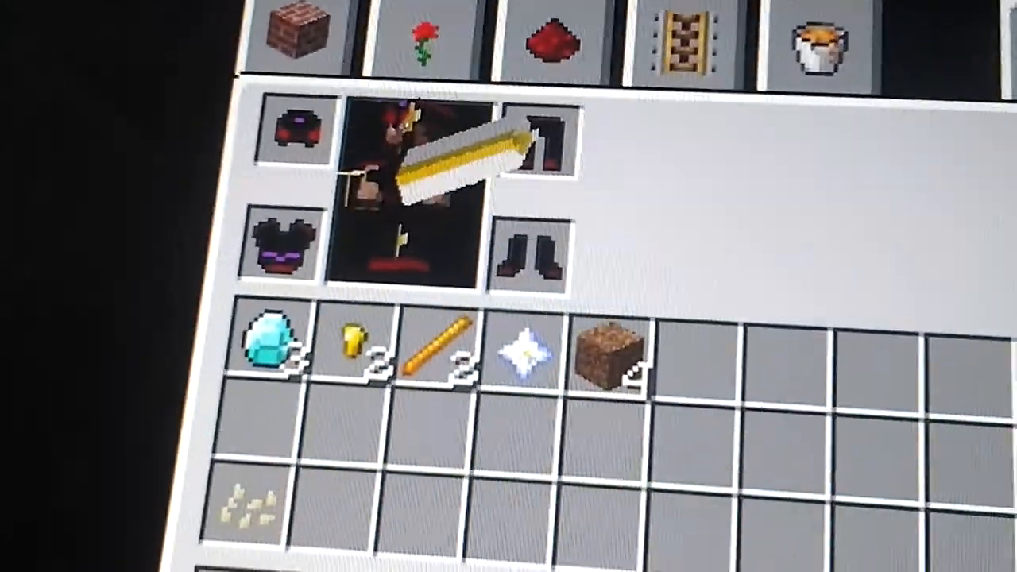